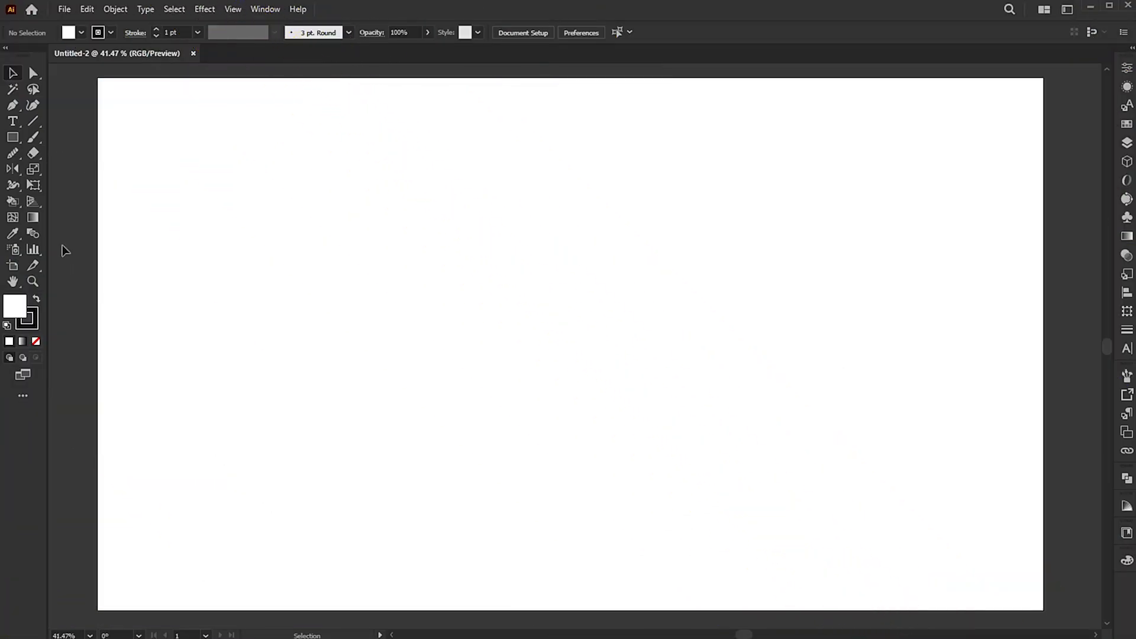
Step: Cover the artboard with a rectangle filled at 85% brightness light gray and lock it
left_click(12, 137)
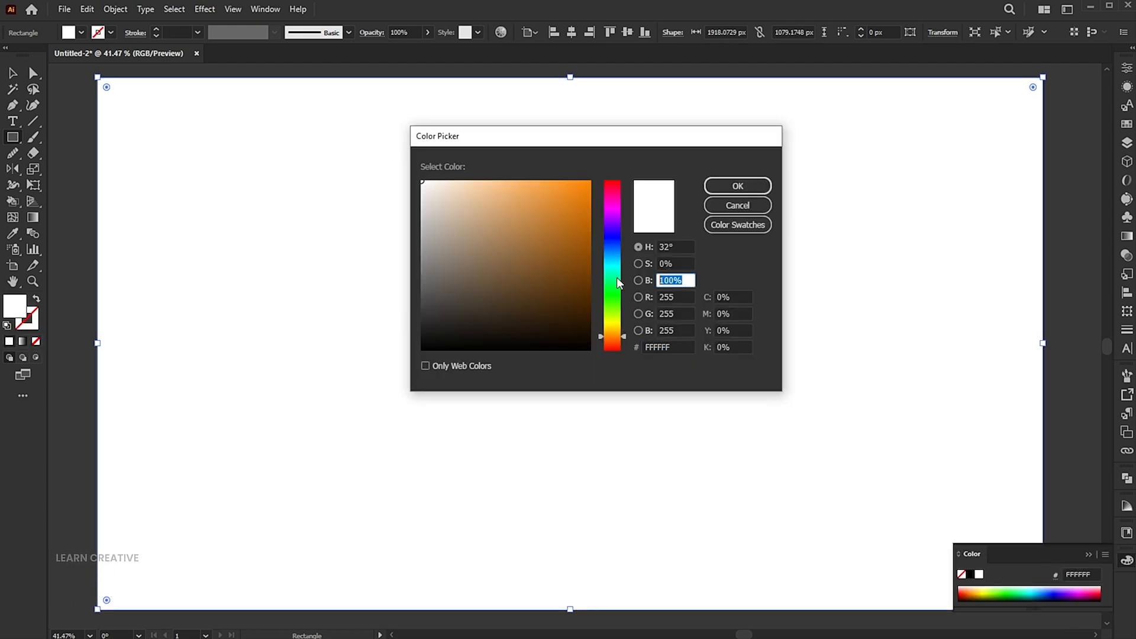
type("85")
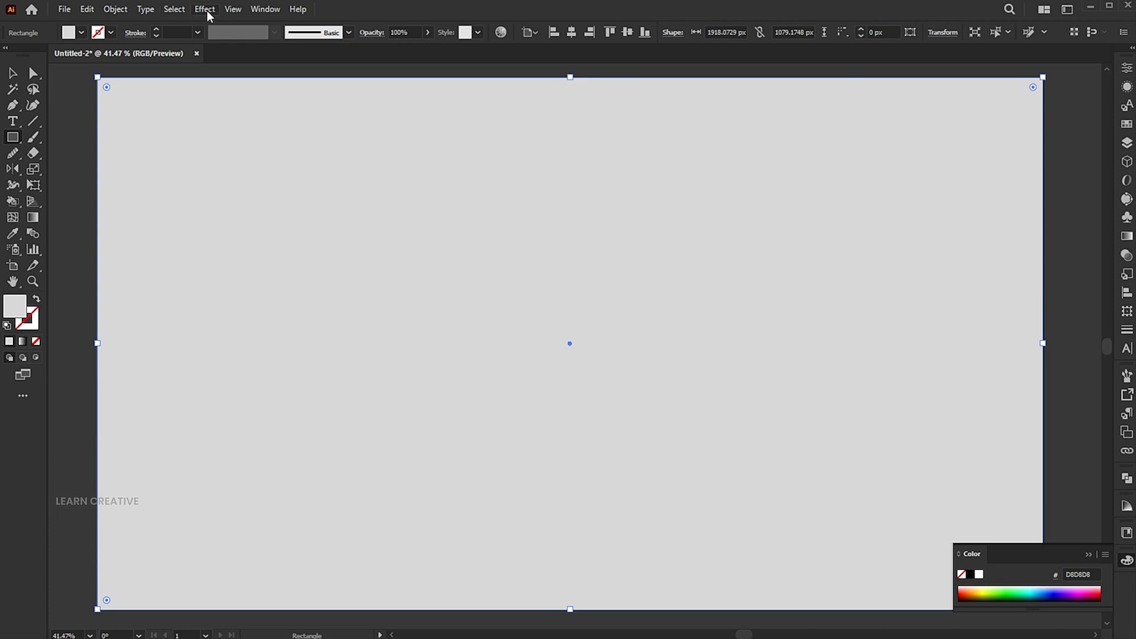
left_click(115, 9)
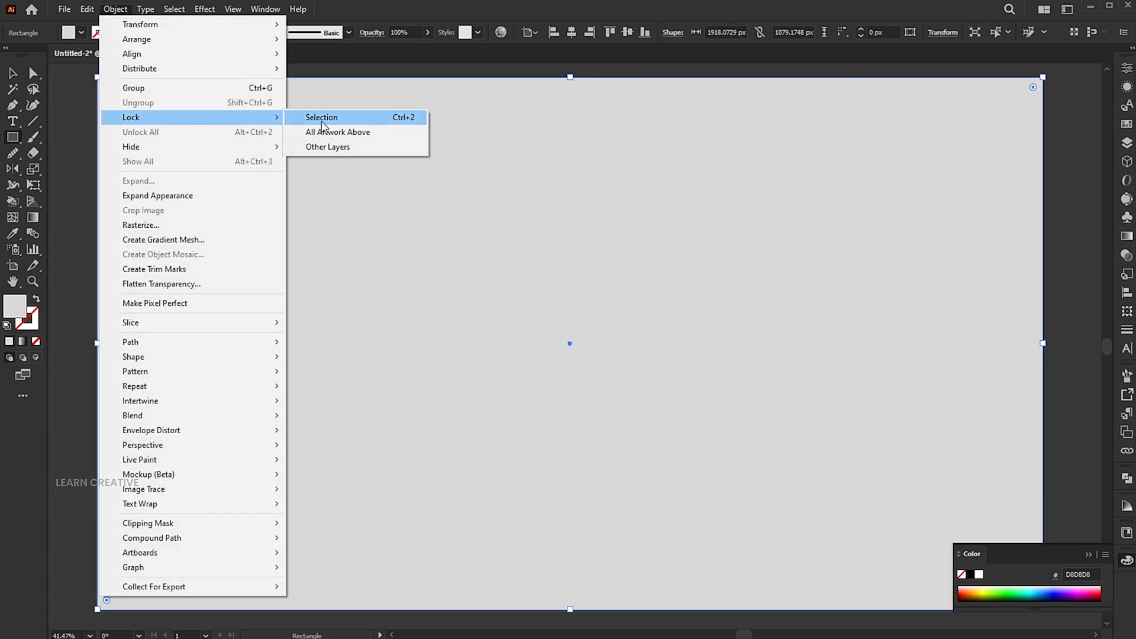
left_click(321, 117)
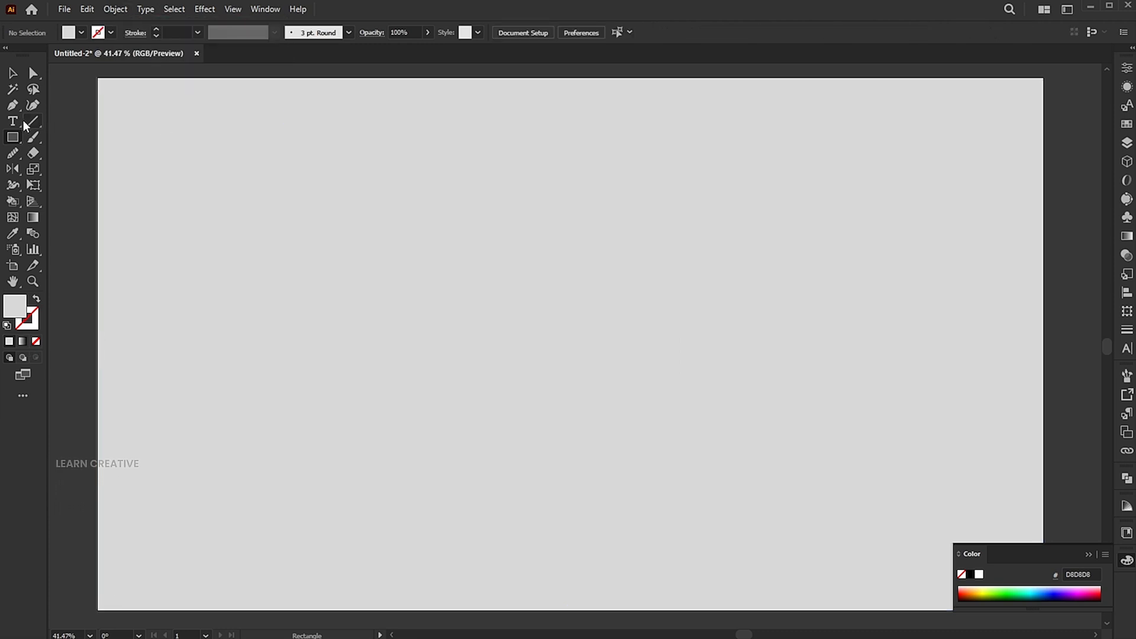
Step: Add the text '3D' in Poppins ExtraBold with a white fill at the centre
left_click(12, 121)
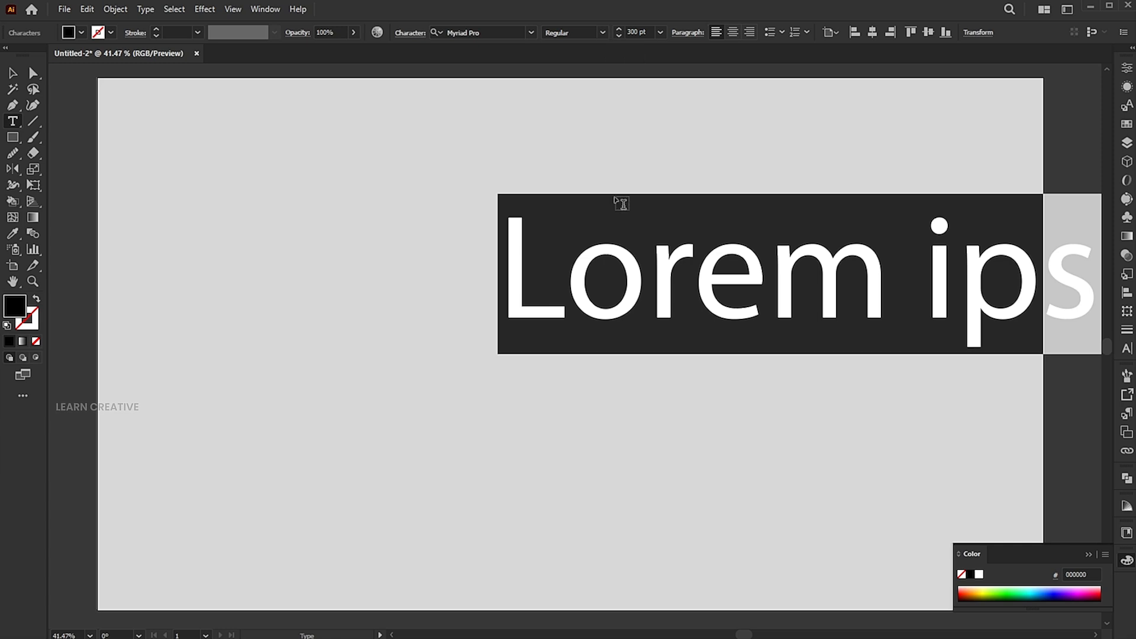
mouse_move(623, 258)
type("PO")
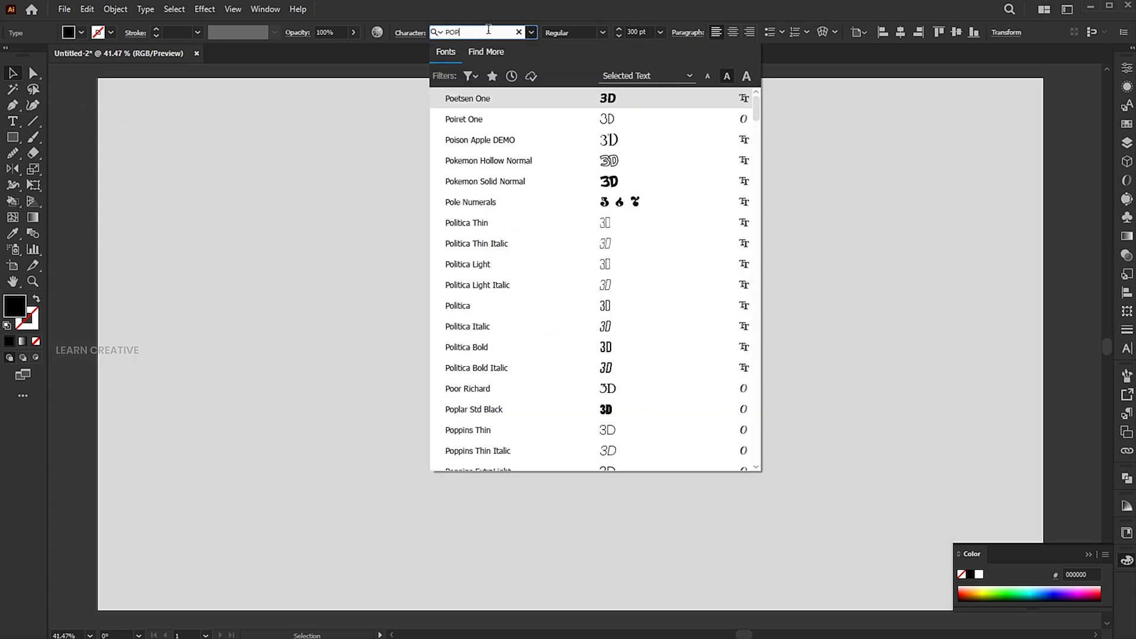
type("P")
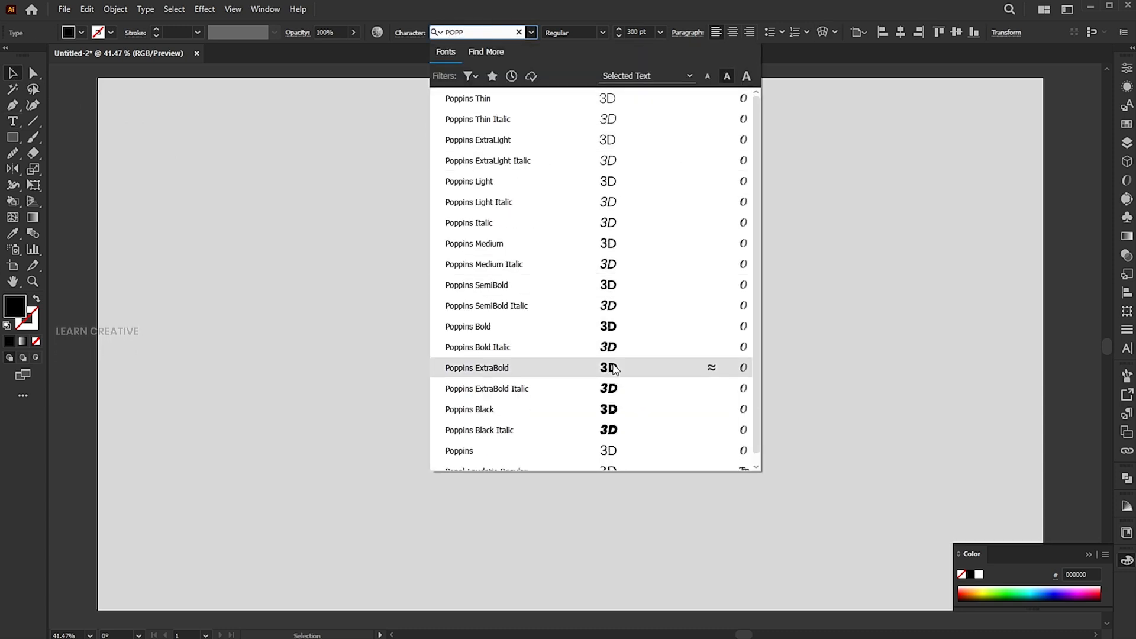
left_click(477, 367)
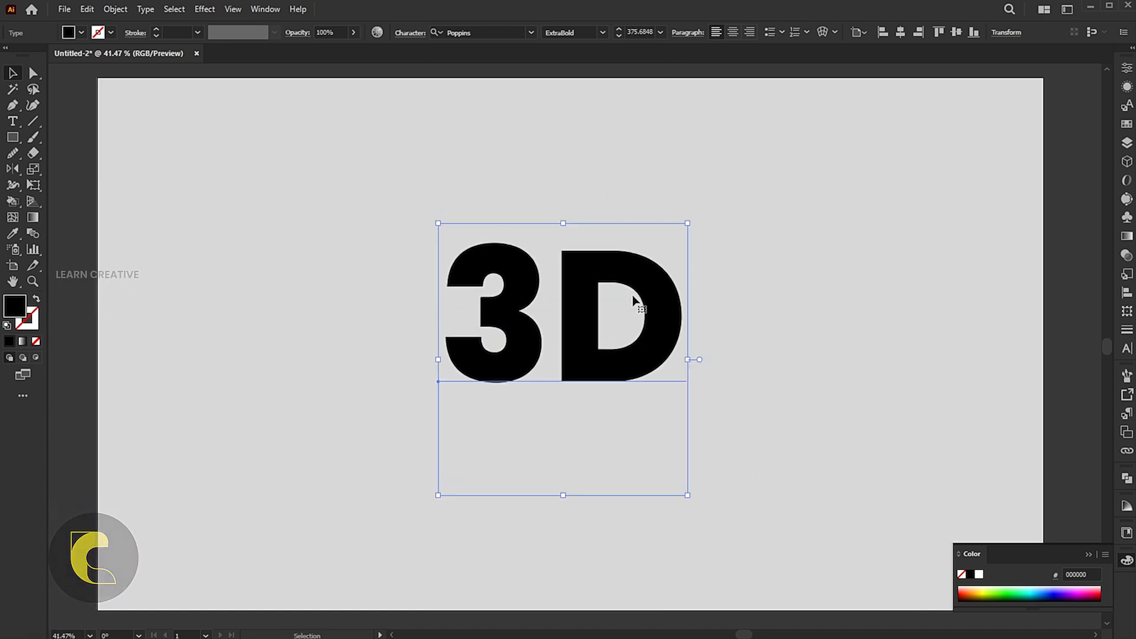
left_click(86, 309)
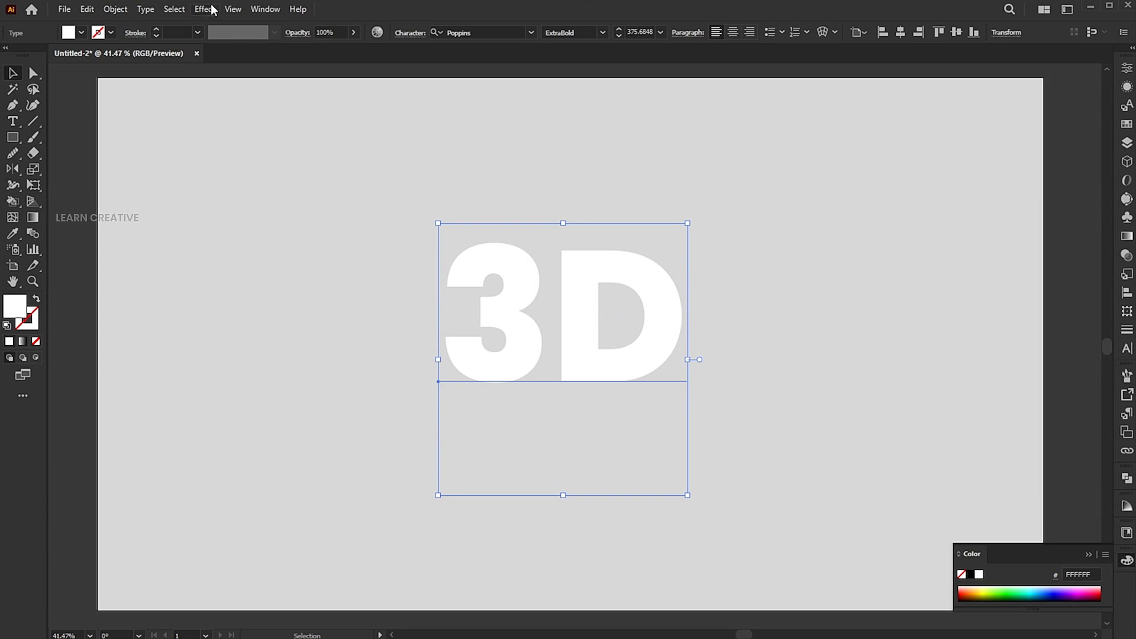
Step: Extrude the text via 3D and Materials, X rotation 10°, Round bevel at 25% height
left_click(205, 8)
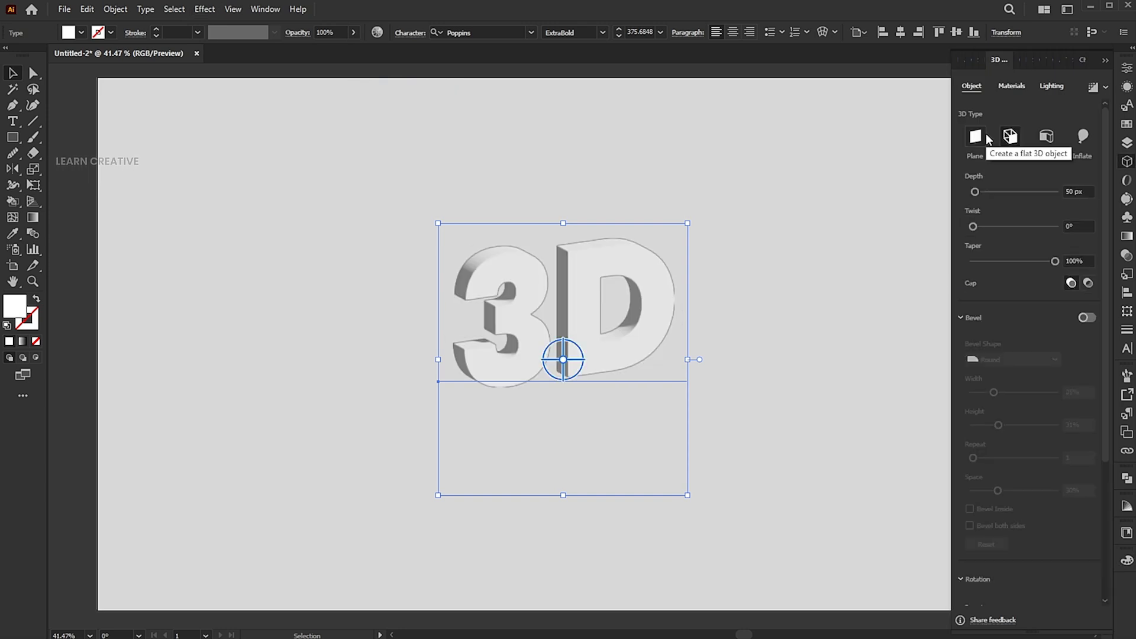
scroll("down", 3)
type("0")
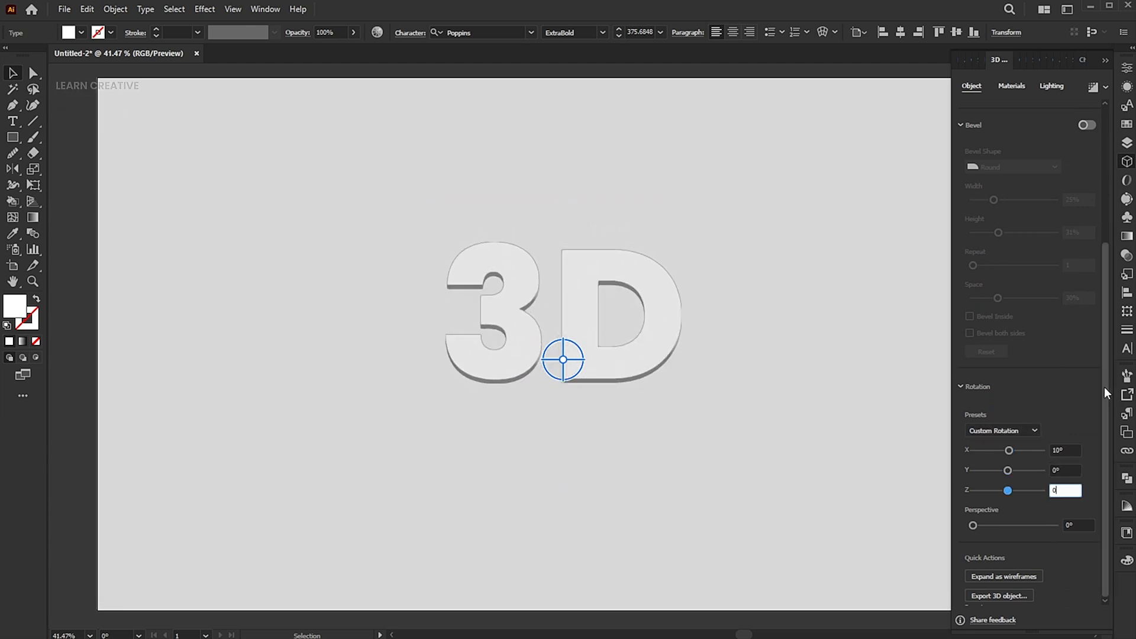
scroll("up", 3)
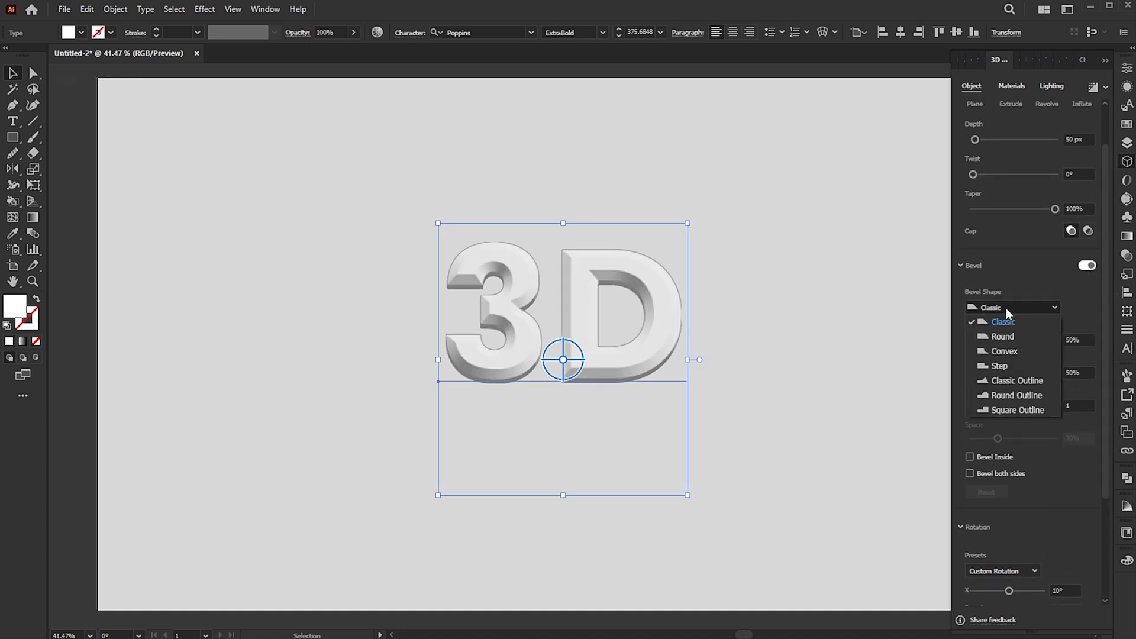
left_click(1001, 336)
type("25")
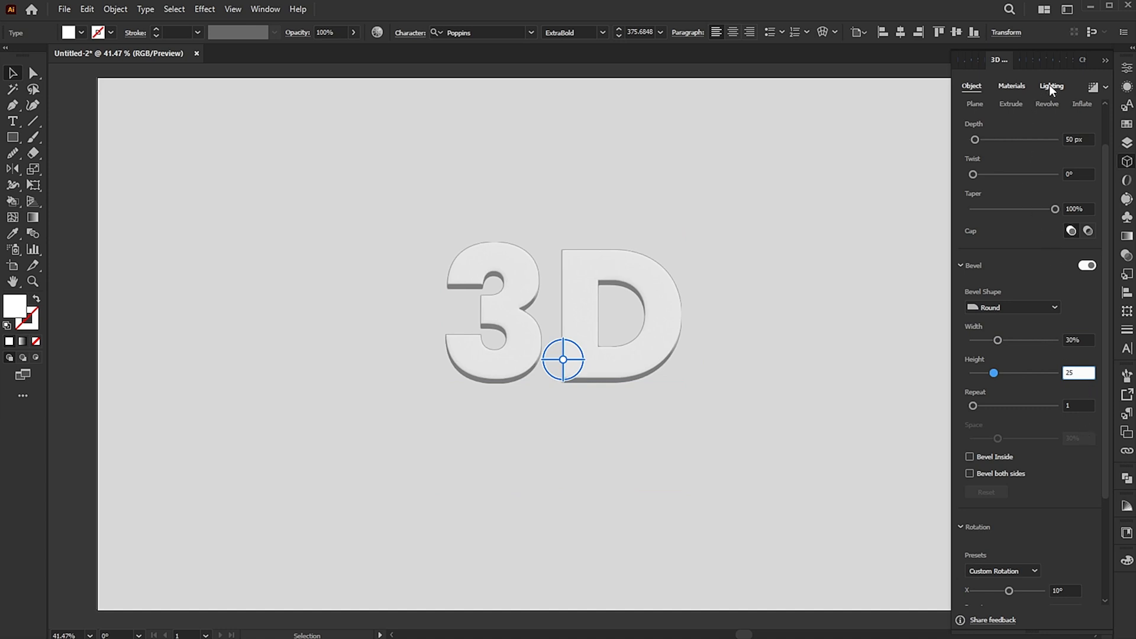
Step: Set lighting intensity 86%, rotation 0°, height 30°, softness 80%, and enable Shadows
left_click(1052, 85)
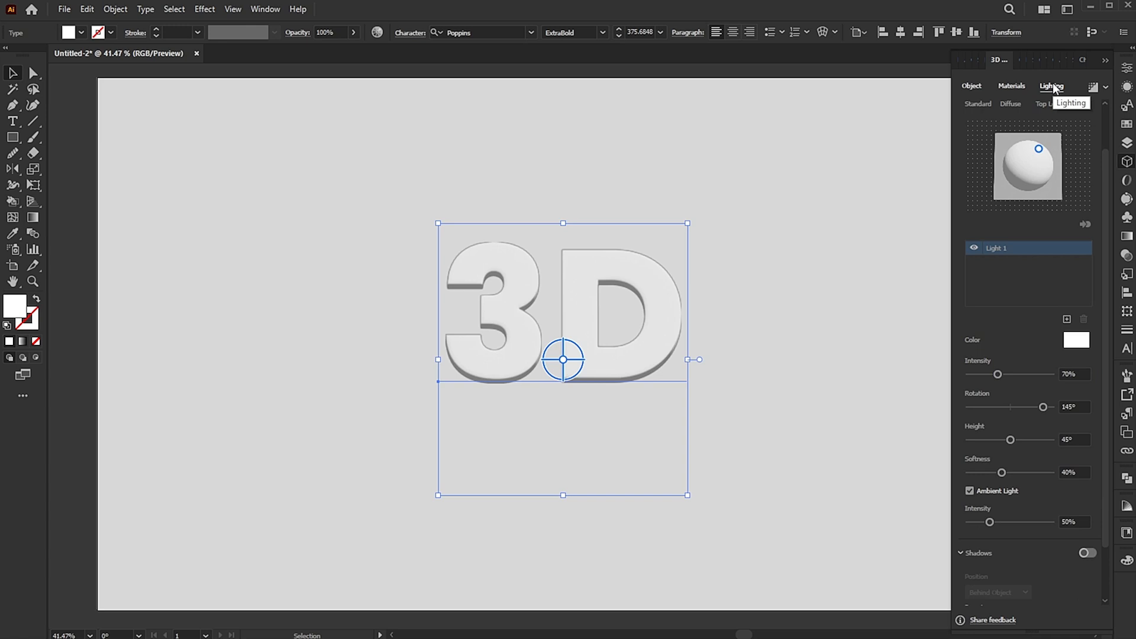
scroll("down", 3)
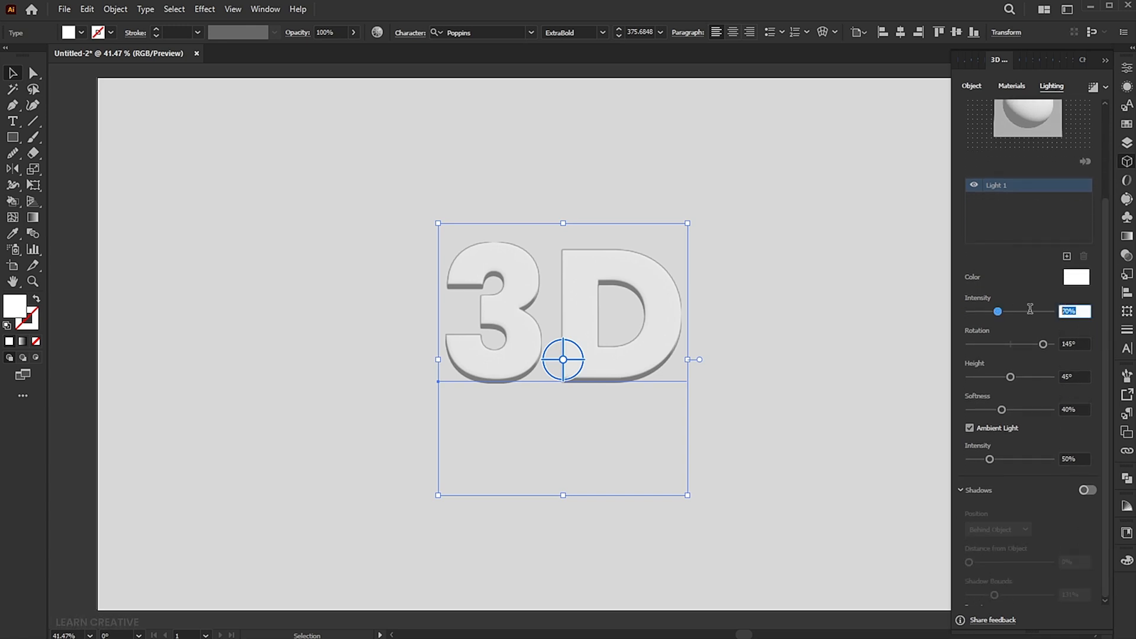
type("86%")
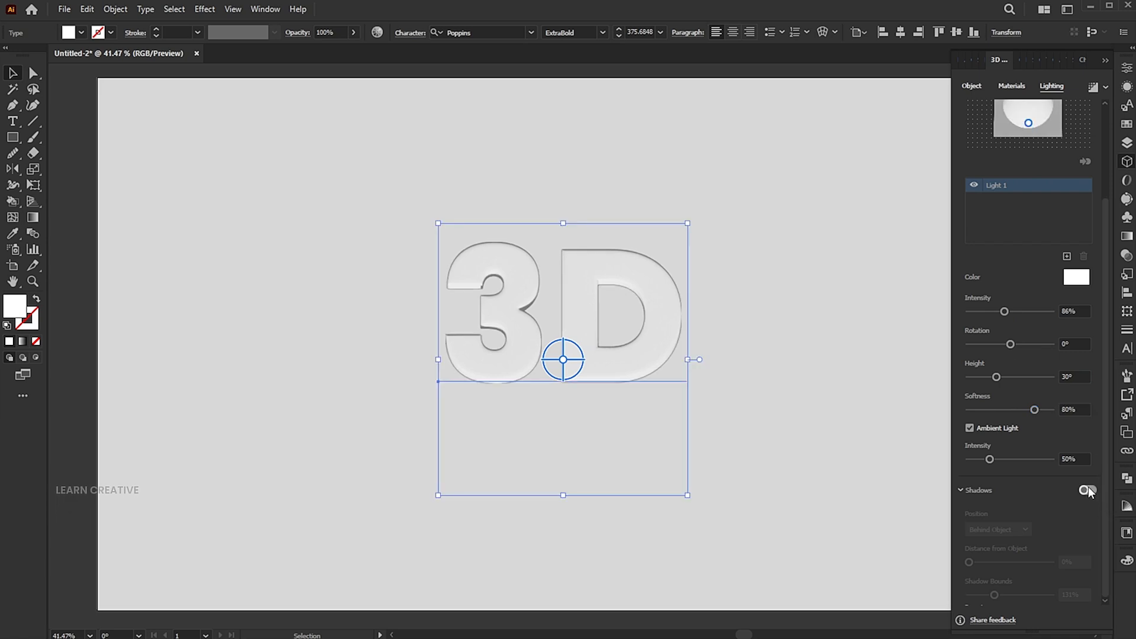
left_click(1088, 490)
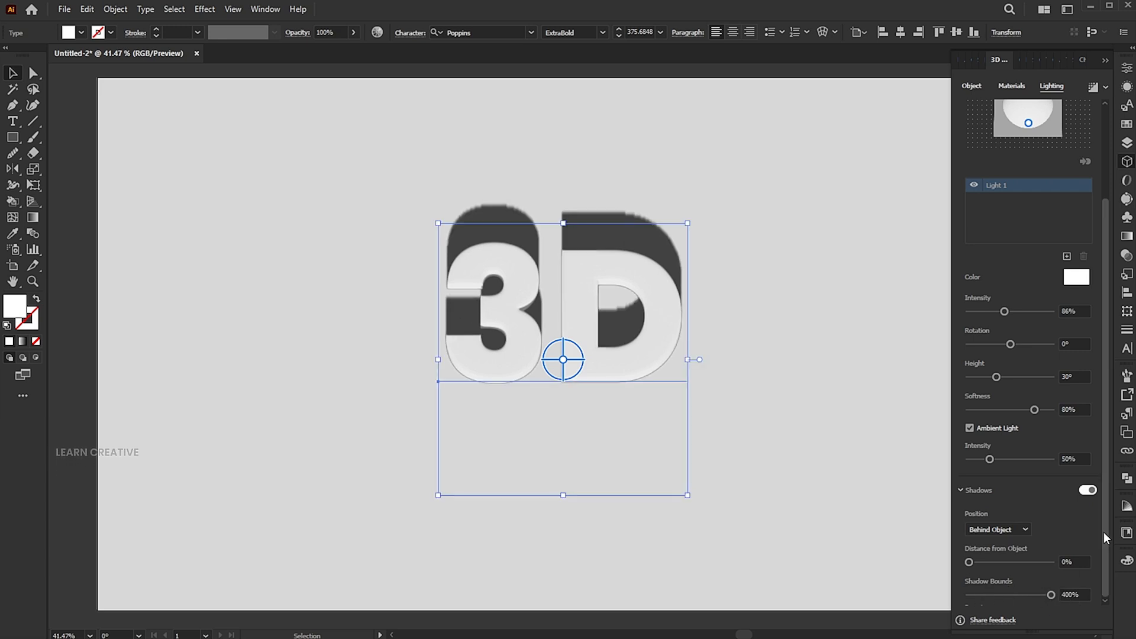
mouse_move(789, 220)
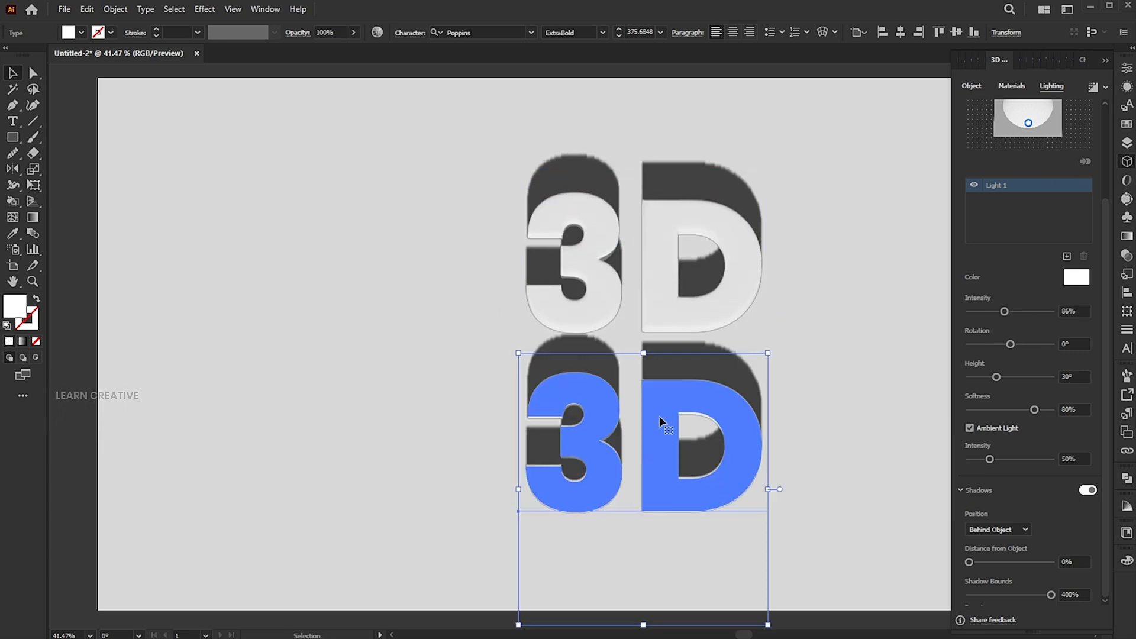
Step: Move the shadowed 3D text to its new position on the artboard
left_click(12, 121)
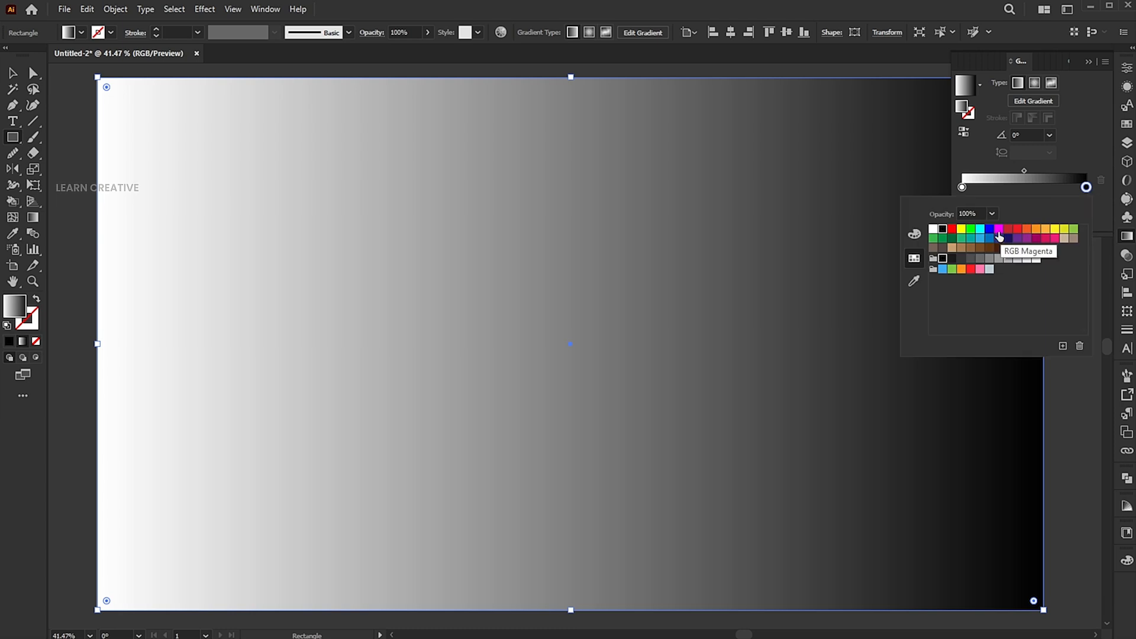
Step: Set the rectangle's gradient stops to orange and RGB Magenta swatches
left_click(999, 236)
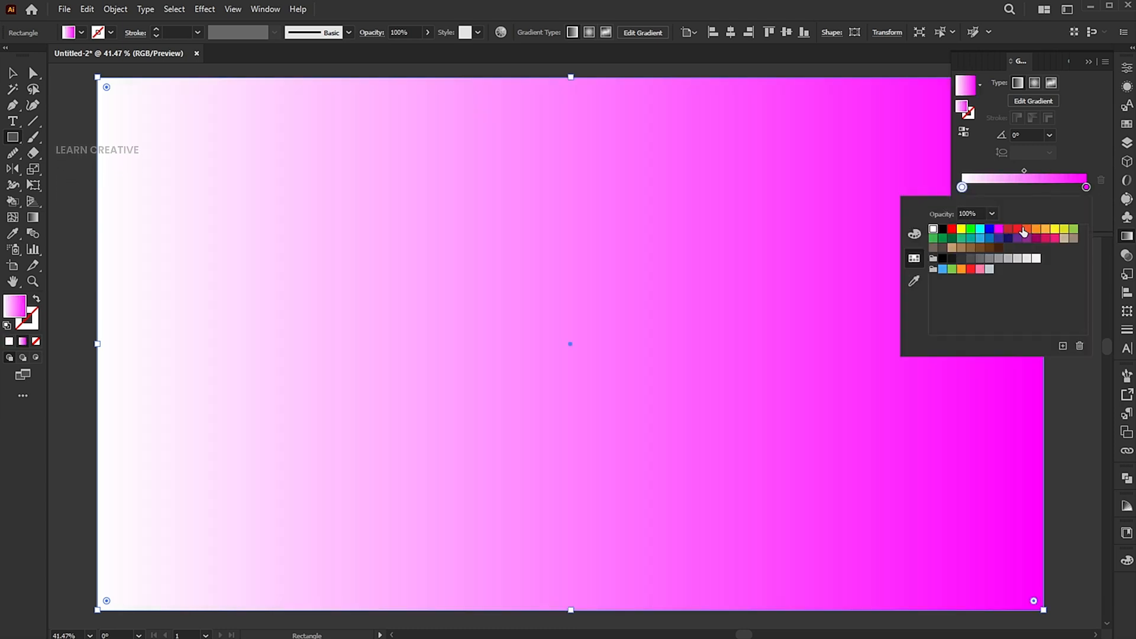
left_click(1024, 230)
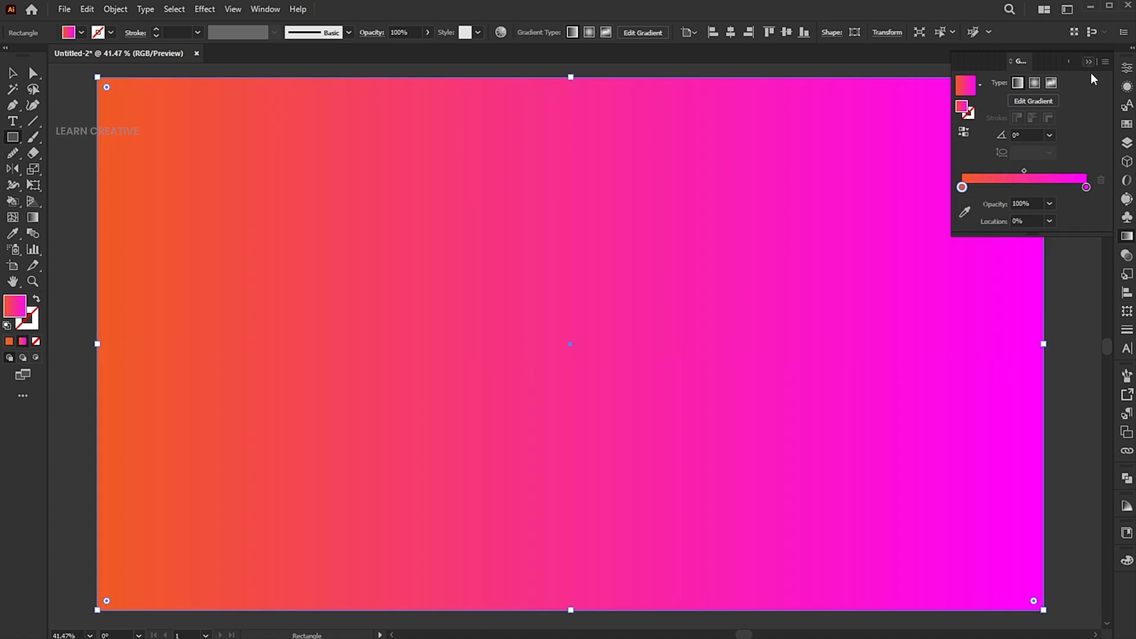